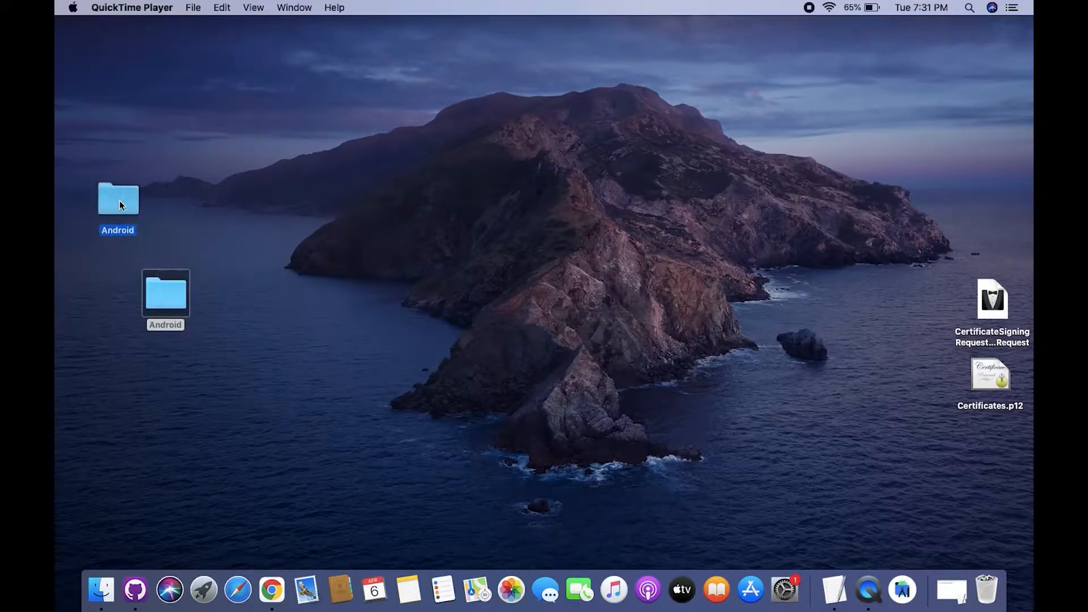
# - Navigate Chrome to github.com/Kommunicate-io to show the organisation's pinned repositories
pyautogui.click(196, 93)
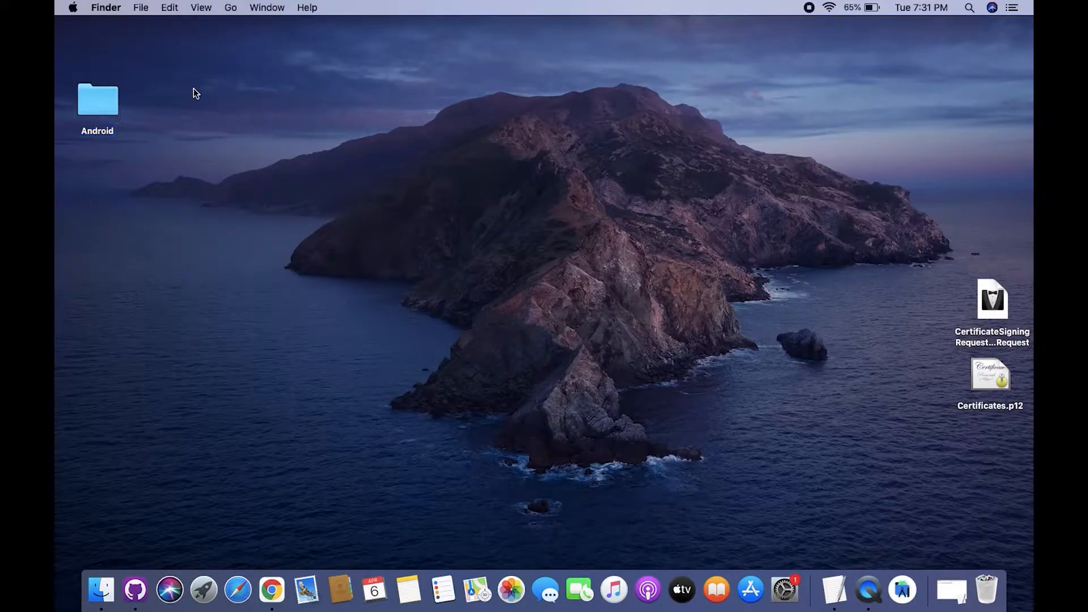
pyautogui.moveTo(271, 591)
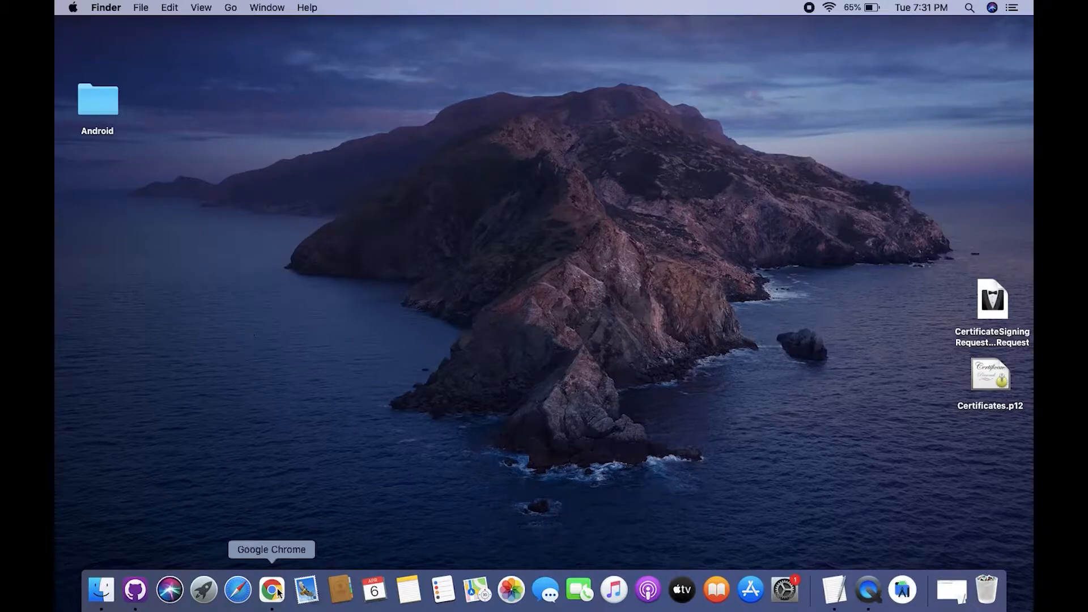
pyautogui.click(271, 591)
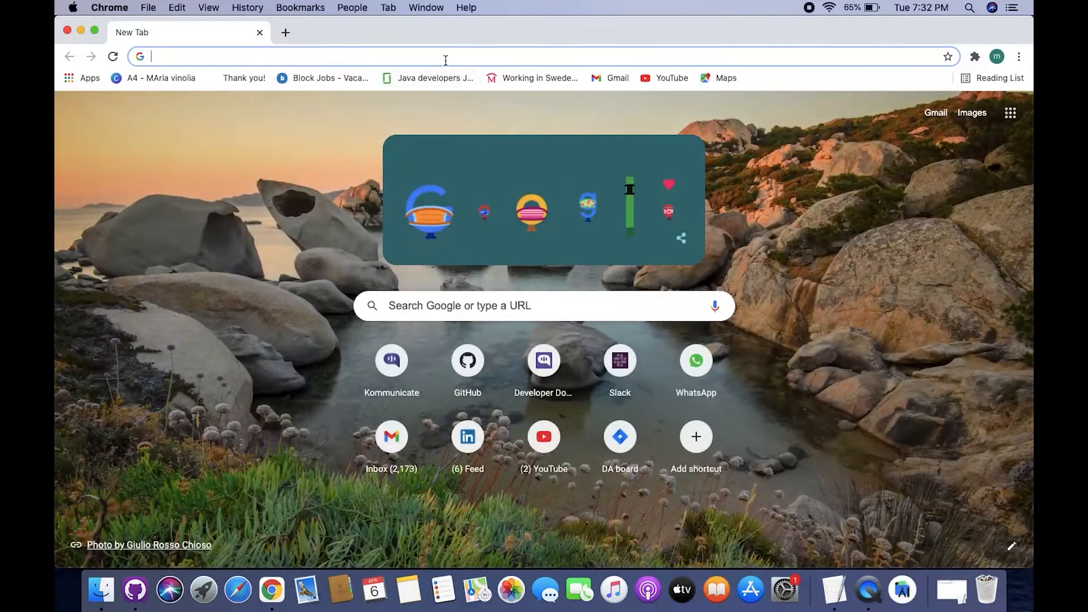
pyautogui.write('https://github.com/Kommunicate-io')
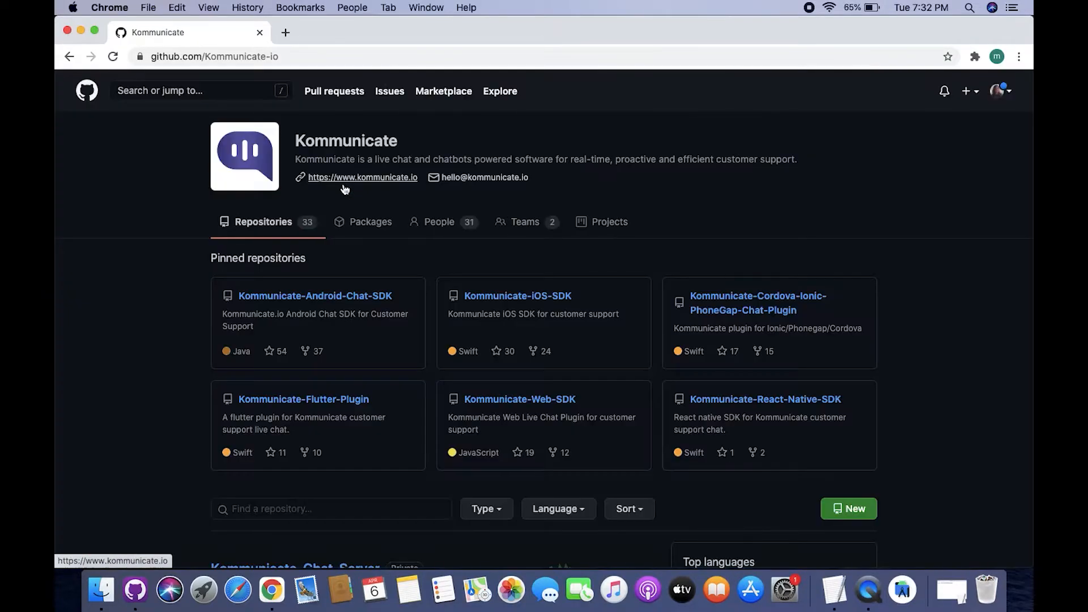
pyautogui.moveTo(329, 195)
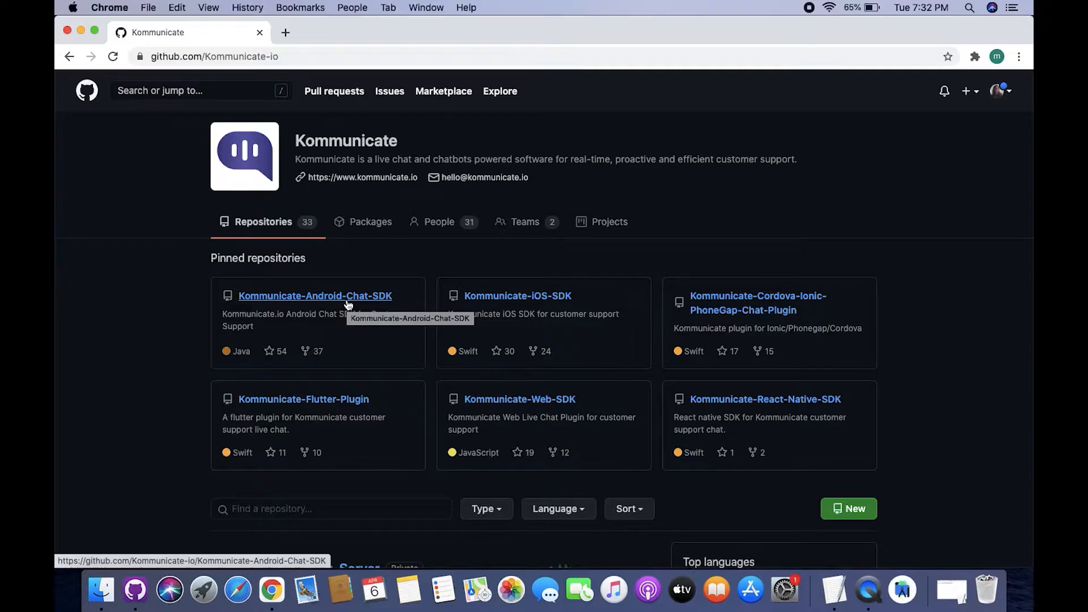
# - Browse the Kommunicate-Android-Chat-SDK repository and reveal its Code clone/download panel
pyautogui.click(314, 296)
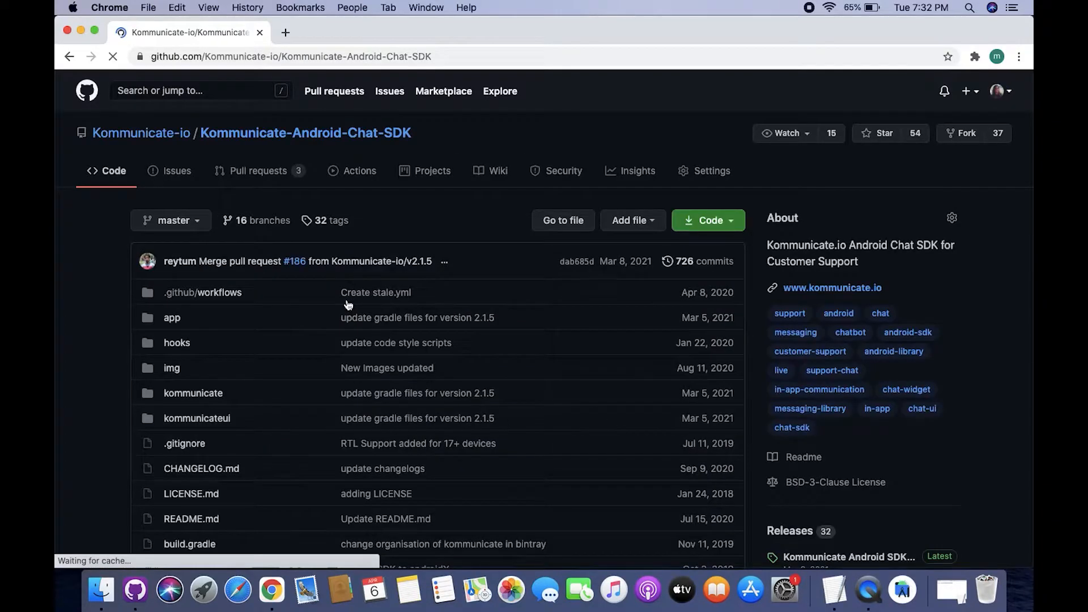
pyautogui.scroll(-3)
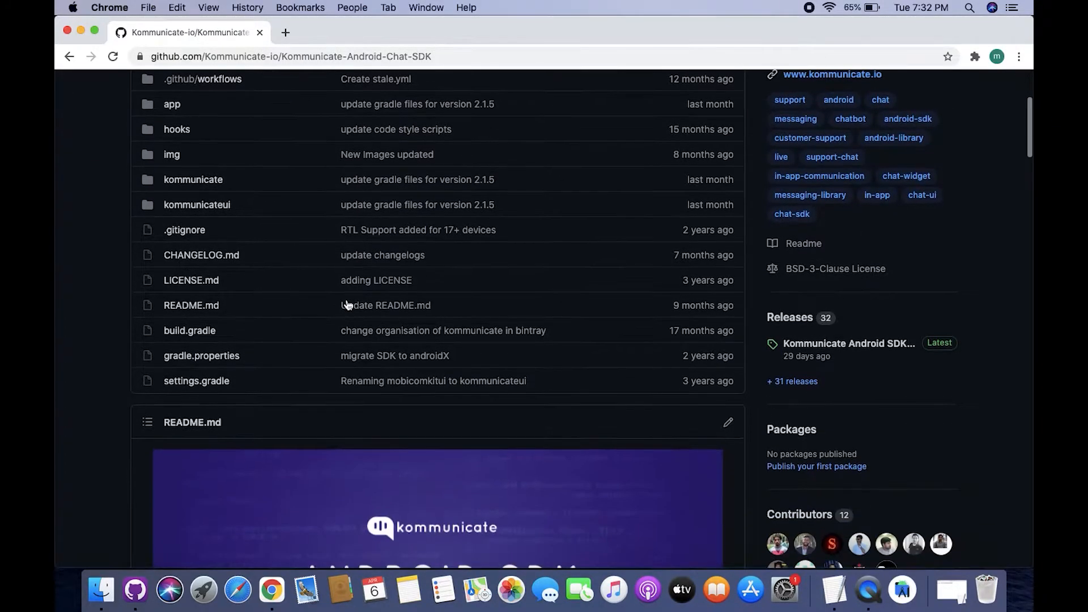
pyautogui.scroll(-3)
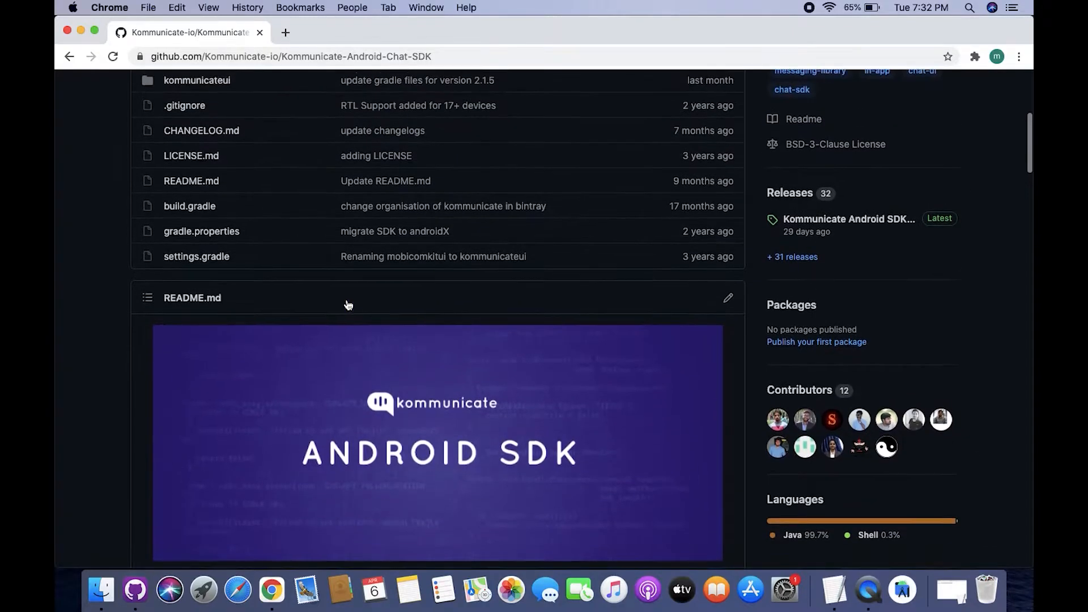
pyautogui.scroll(3)
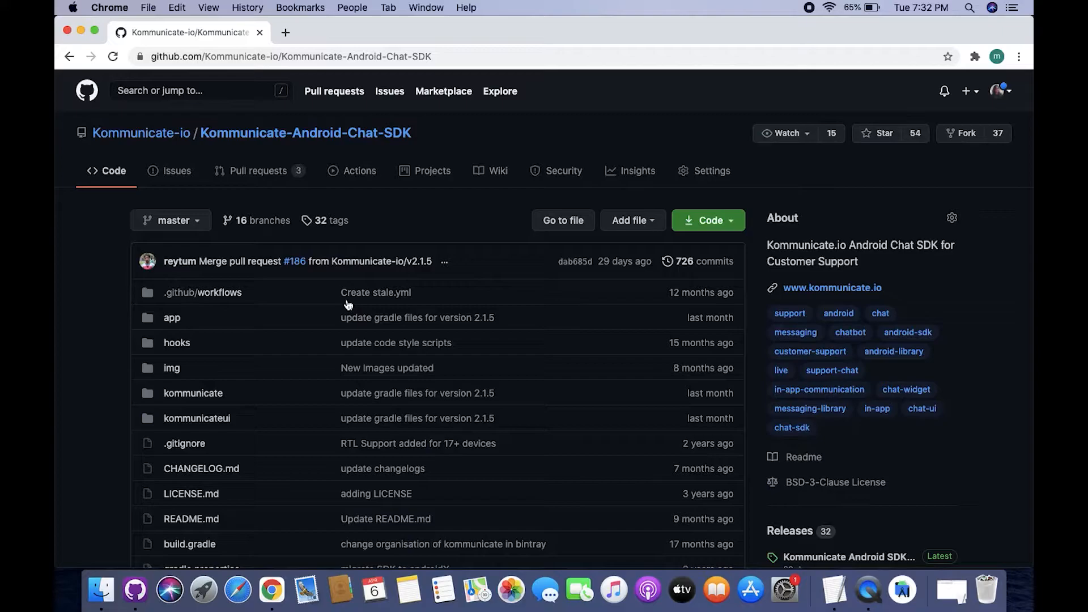
pyautogui.moveTo(671, 229)
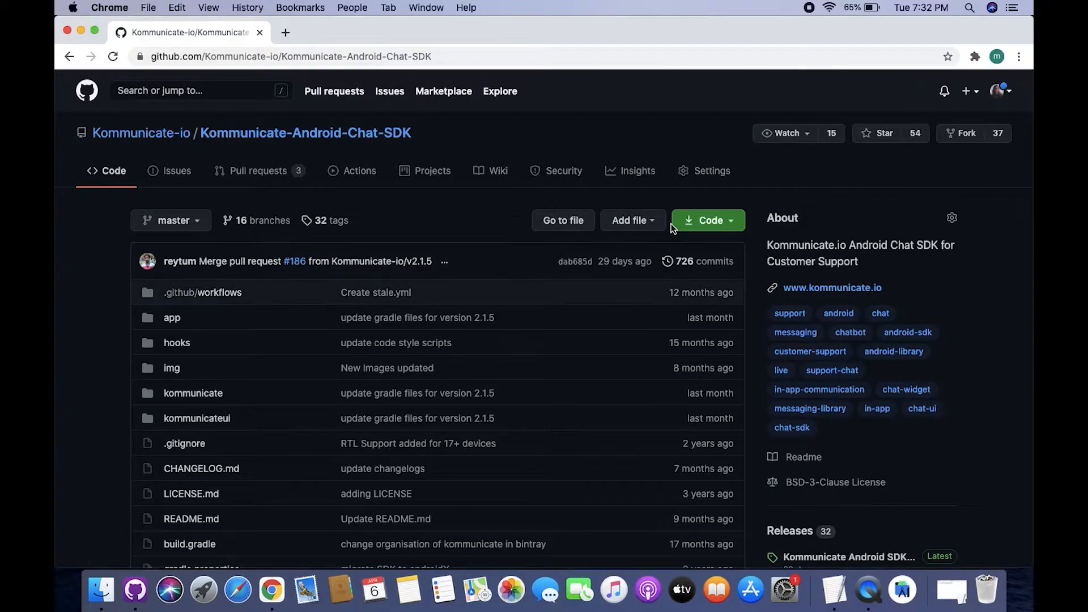
pyautogui.moveTo(707, 219)
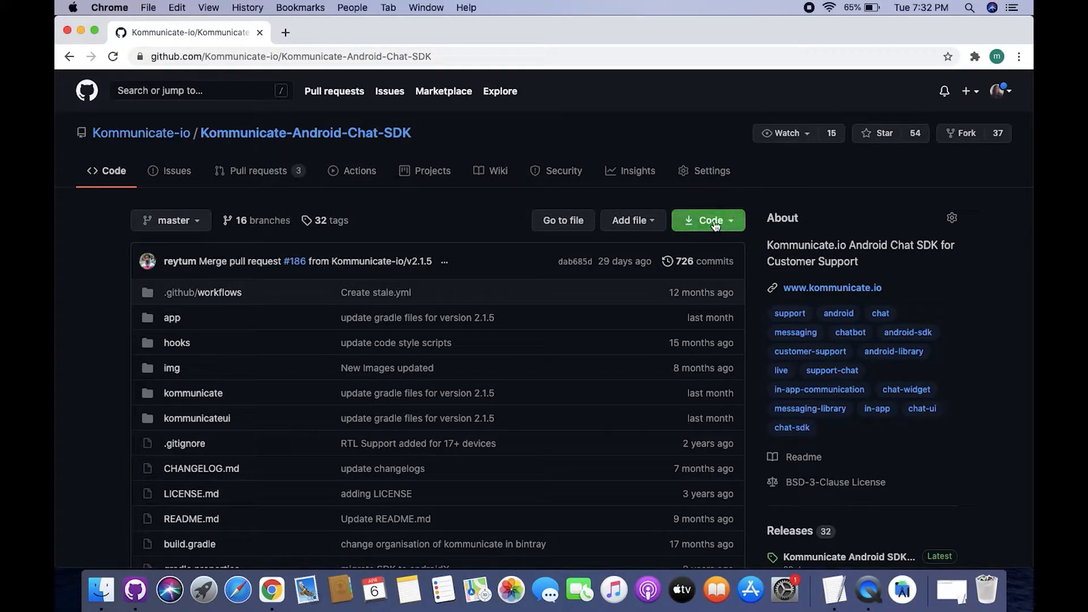
pyautogui.click(708, 220)
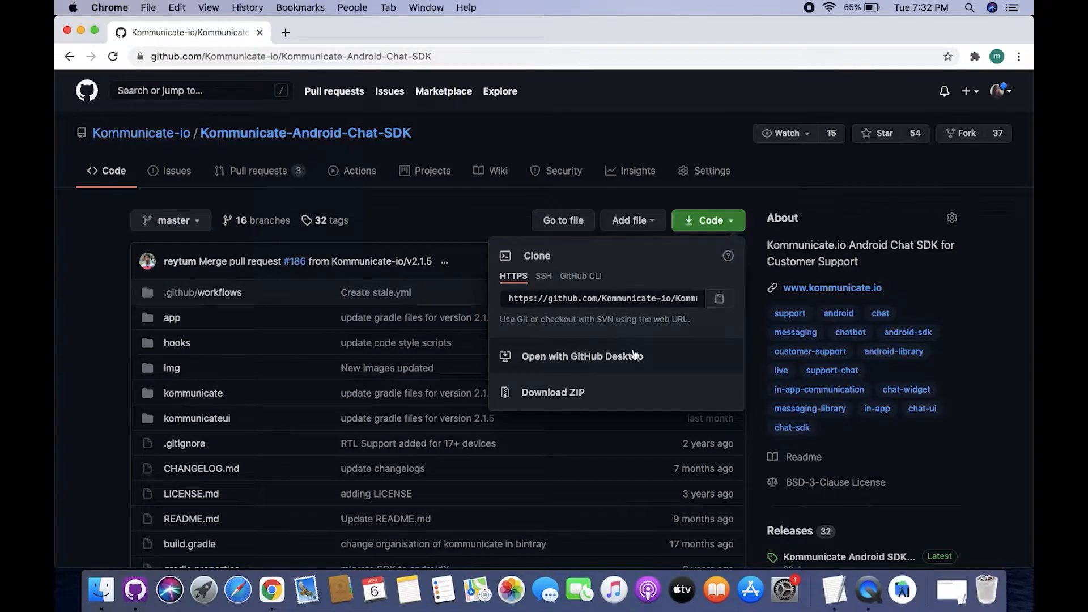
# - Clone the repository via GitHub Desktop into the Desktop/Android folder
pyautogui.click(581, 356)
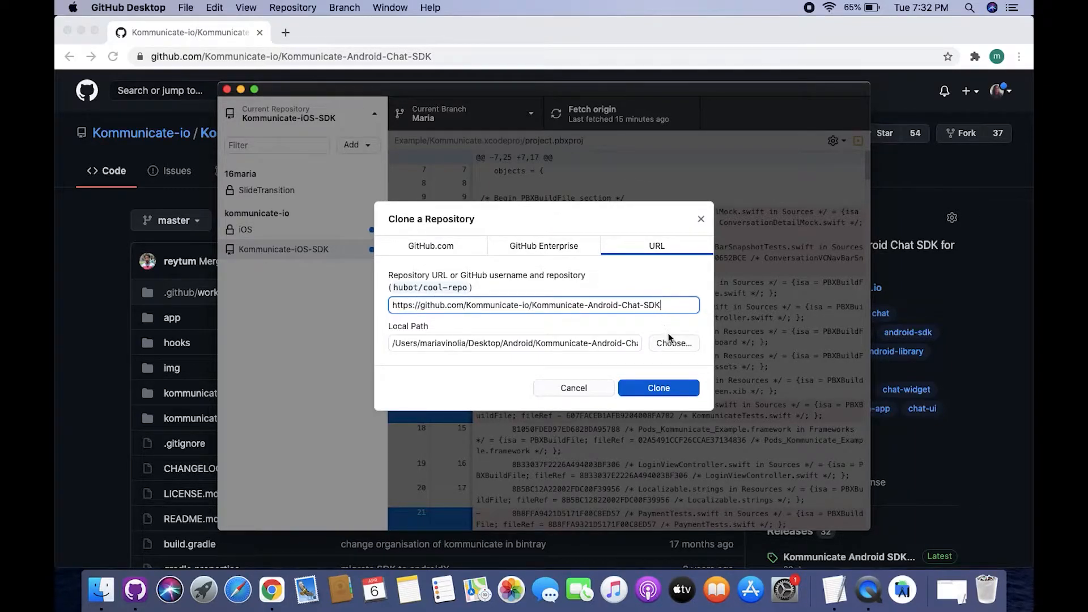
pyautogui.click(672, 342)
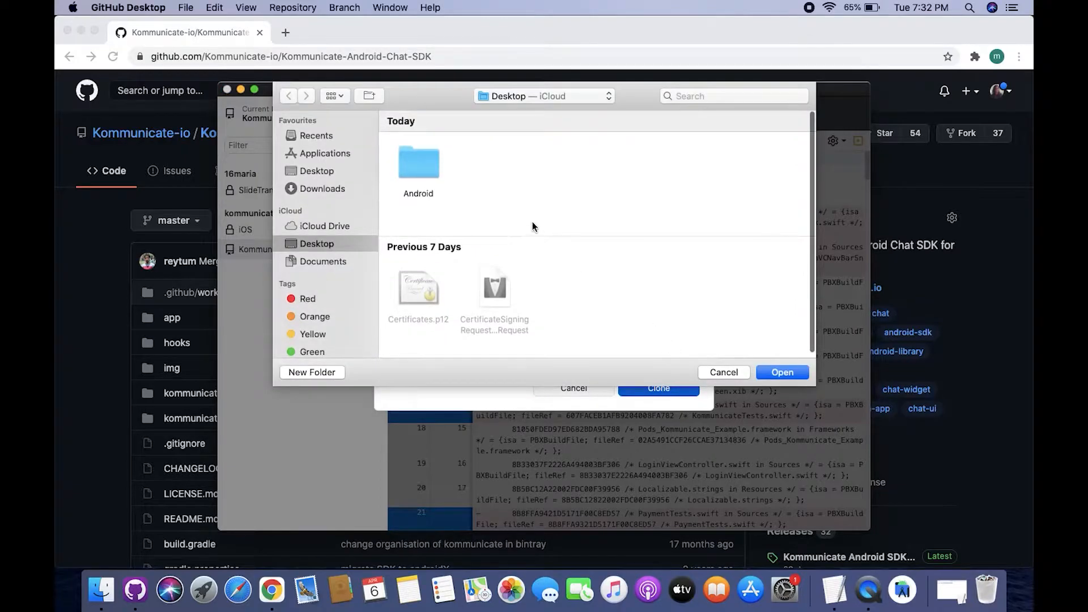
pyautogui.doubleClick(418, 167)
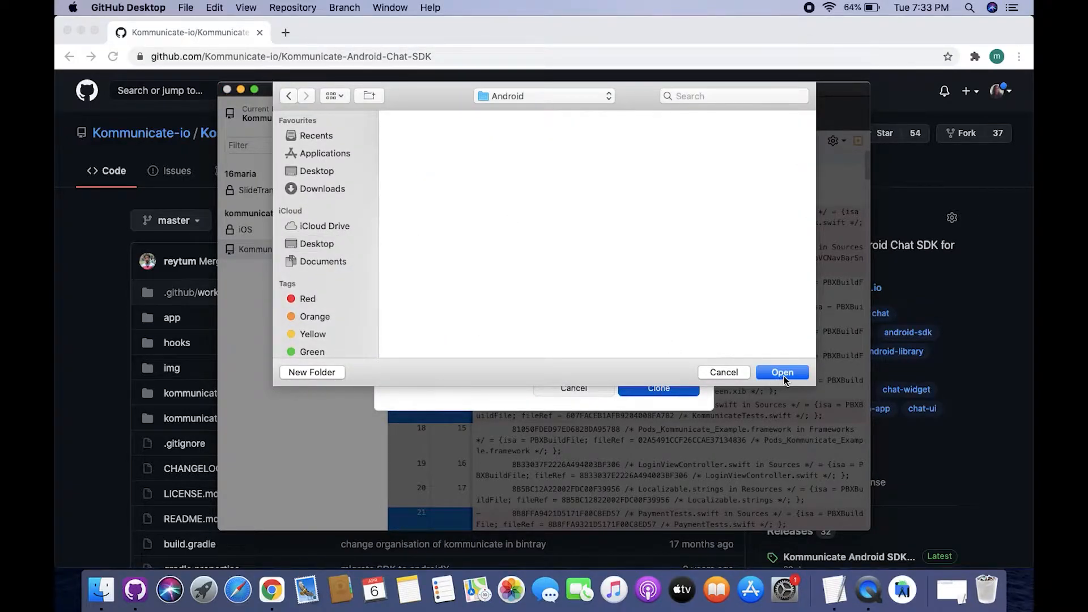
pyautogui.click(783, 372)
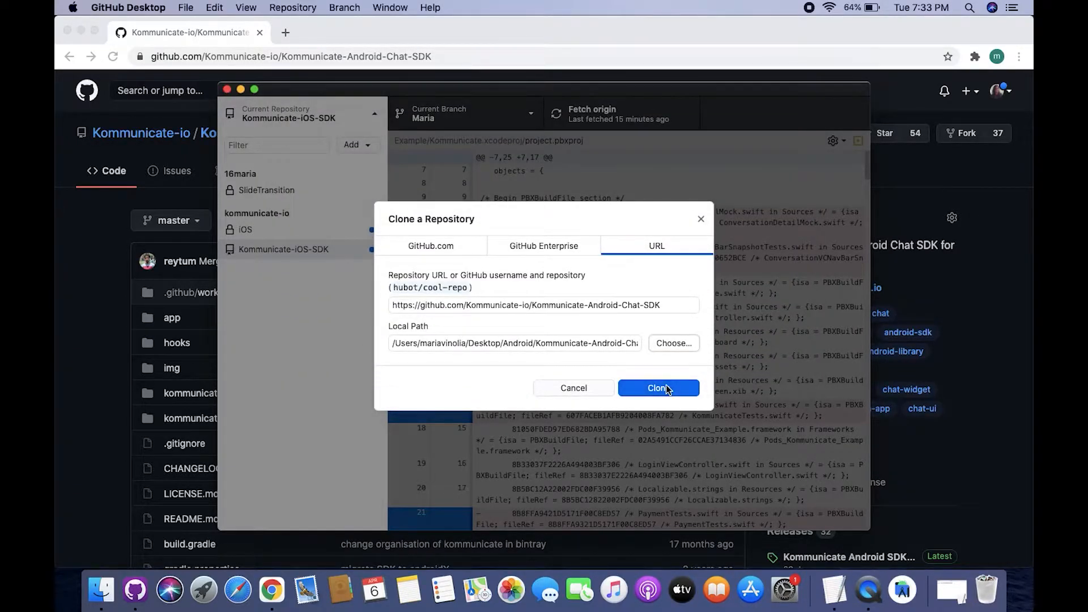
pyautogui.click(657, 388)
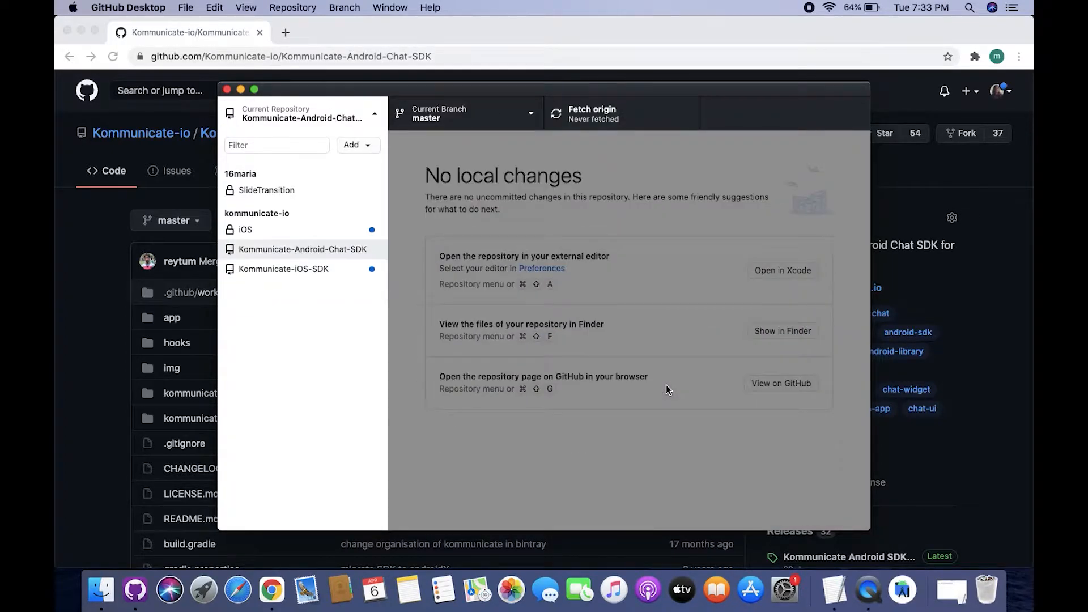
pyautogui.moveTo(354, 271)
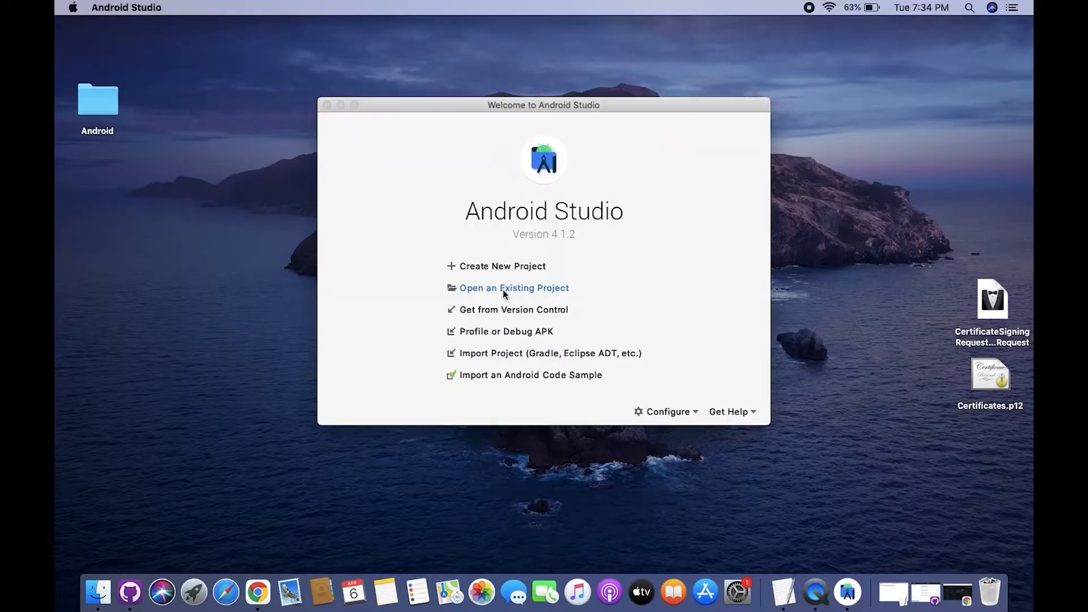
# - Load the Desktop/Android project in Android Studio and show build.gradle (Module: app)
pyautogui.click(513, 287)
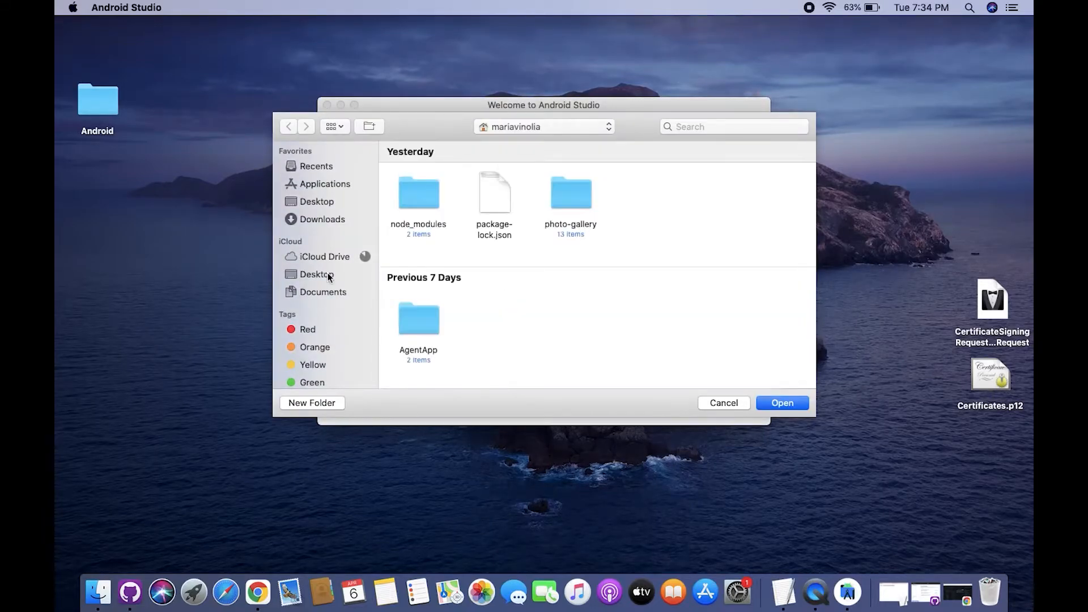
pyautogui.click(316, 274)
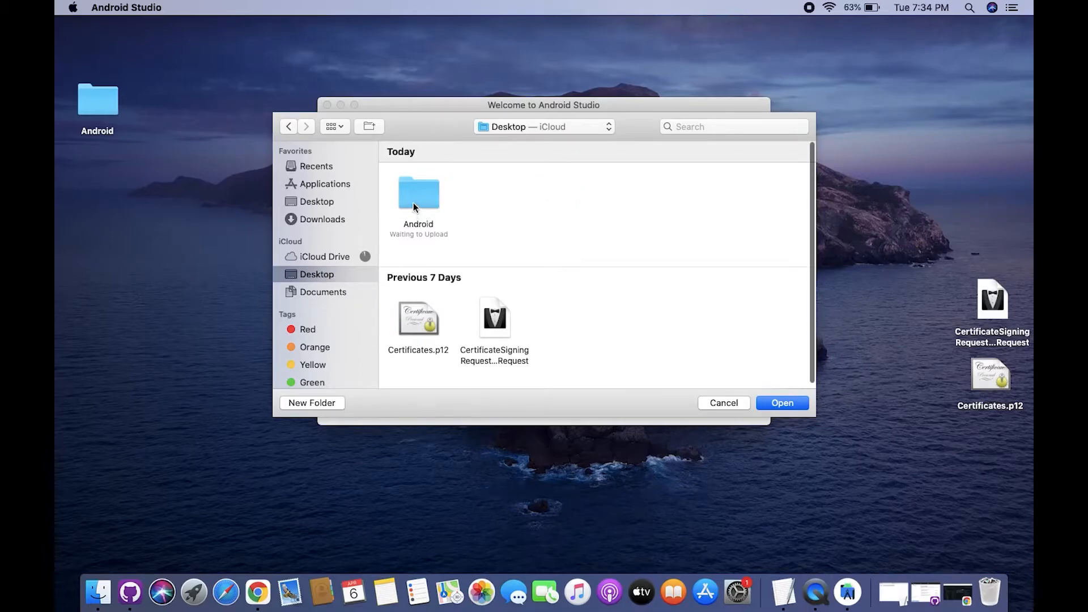
pyautogui.doubleClick(419, 194)
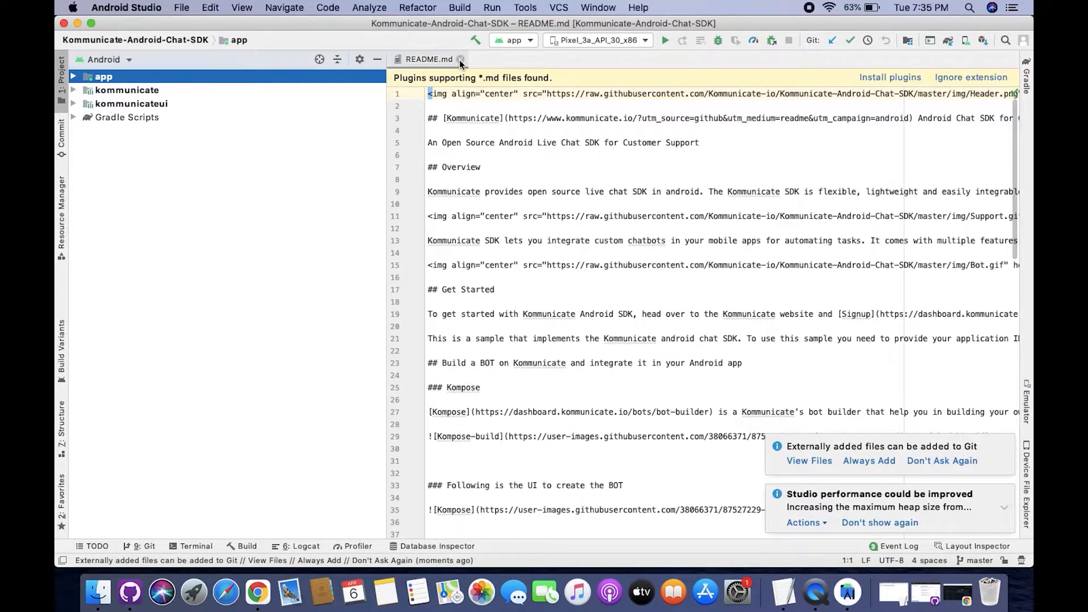
pyautogui.doubleClick(160, 158)
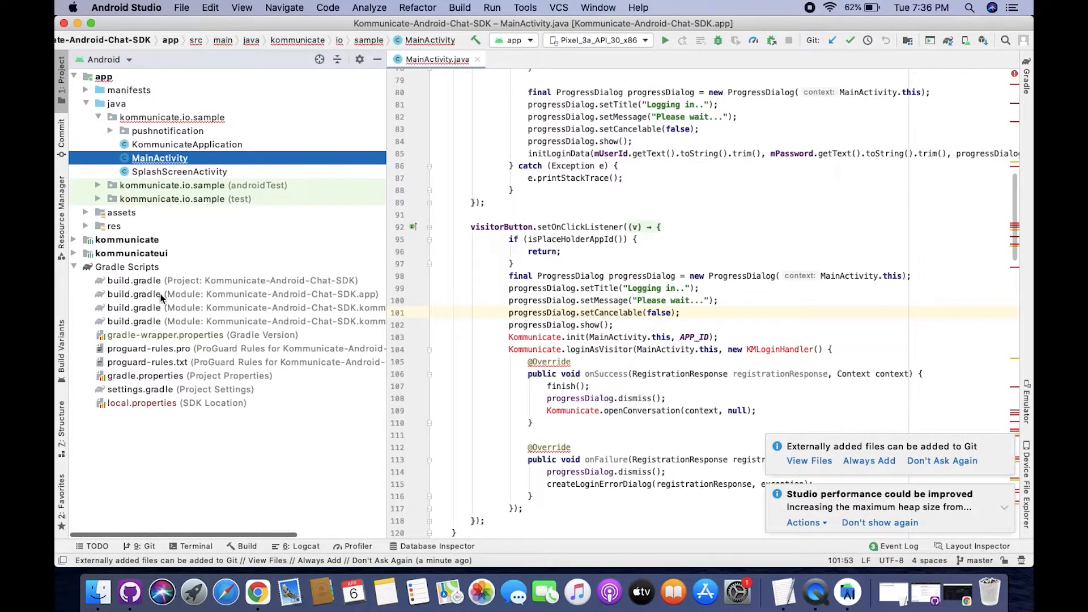
pyautogui.moveTo(263, 298)
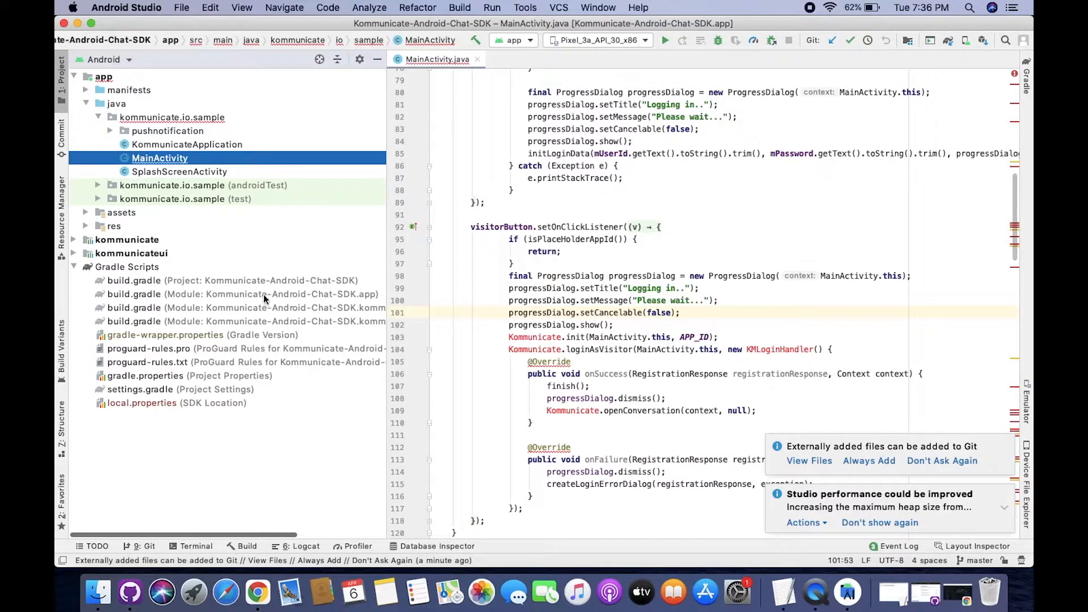
pyautogui.moveTo(353, 298)
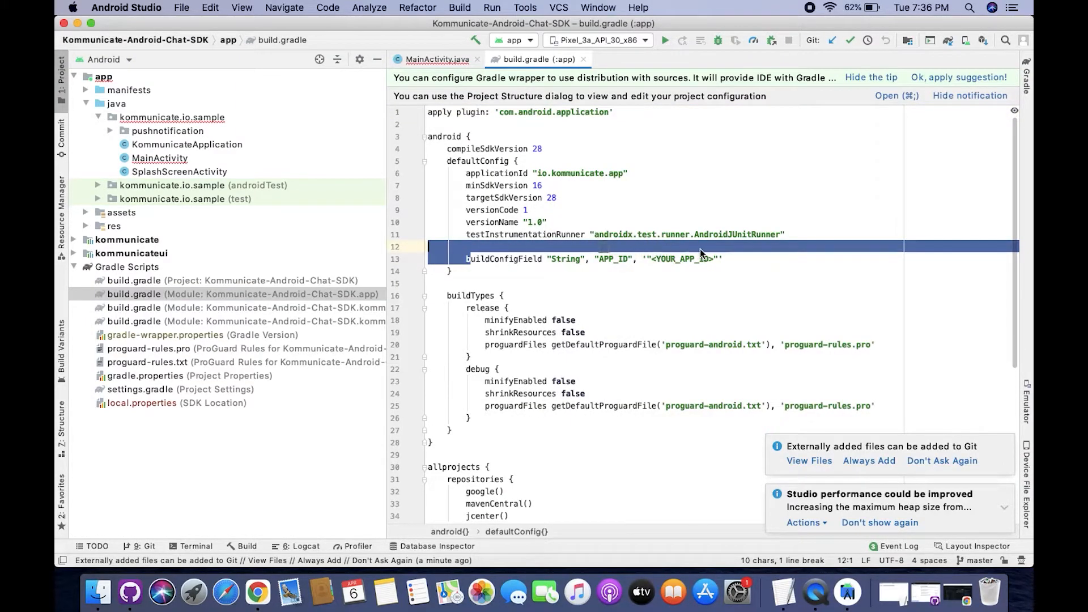
# - Select the APP_ID placeholder, then copy the App ID from the Dashboard's Settings > Install page
pyautogui.click(725, 259)
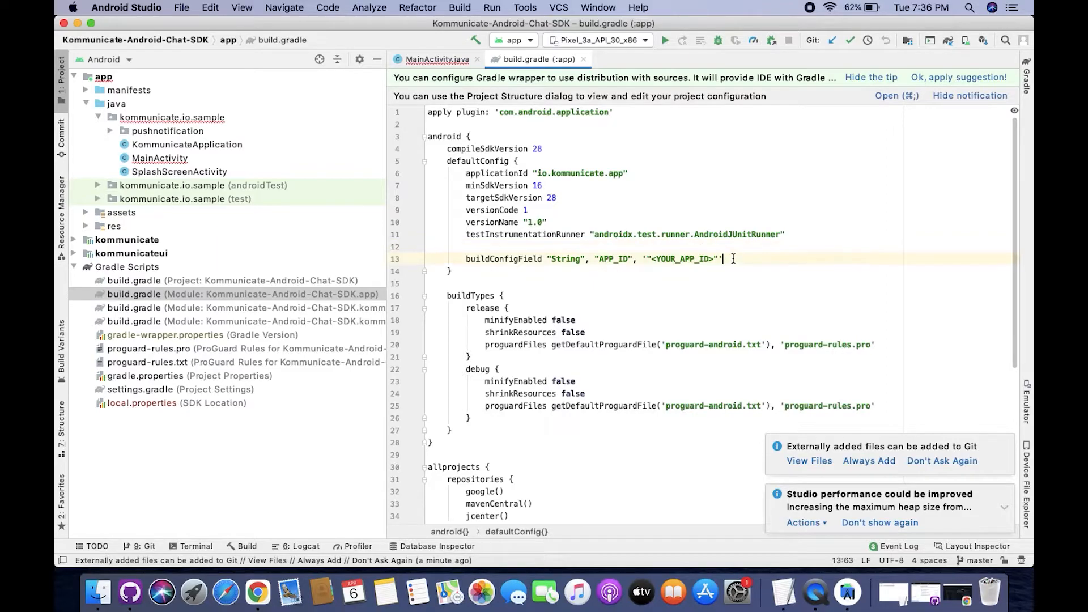
pyautogui.click(264, 591)
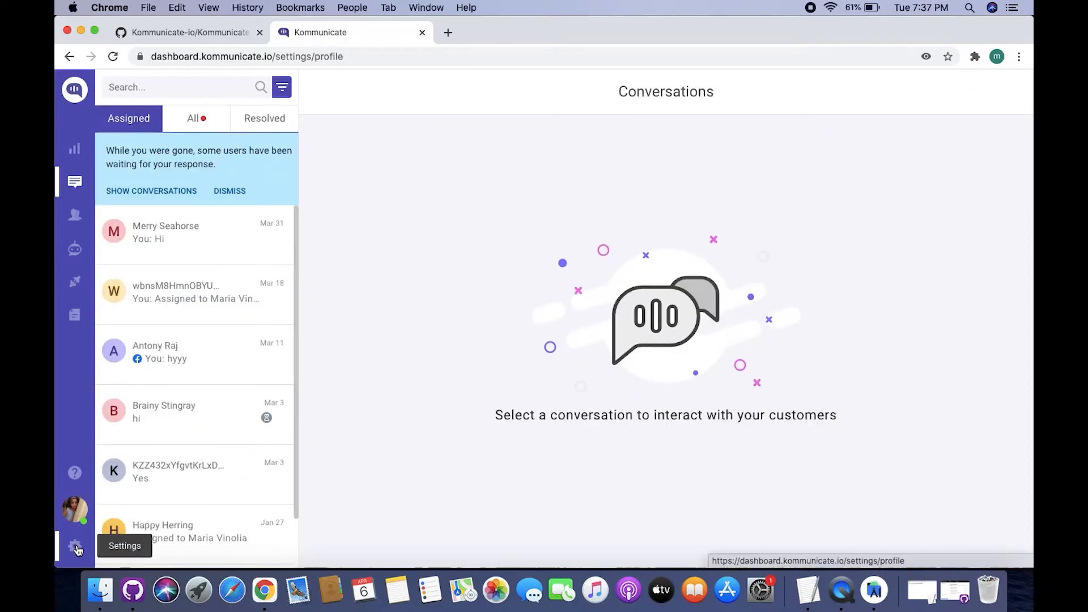
pyautogui.click(75, 546)
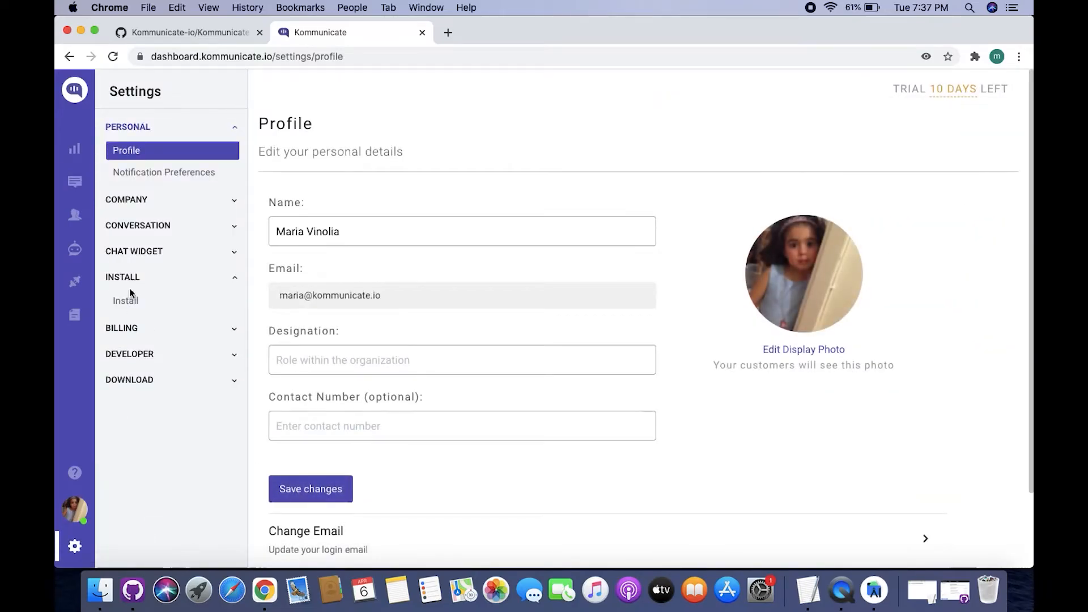
pyautogui.click(126, 301)
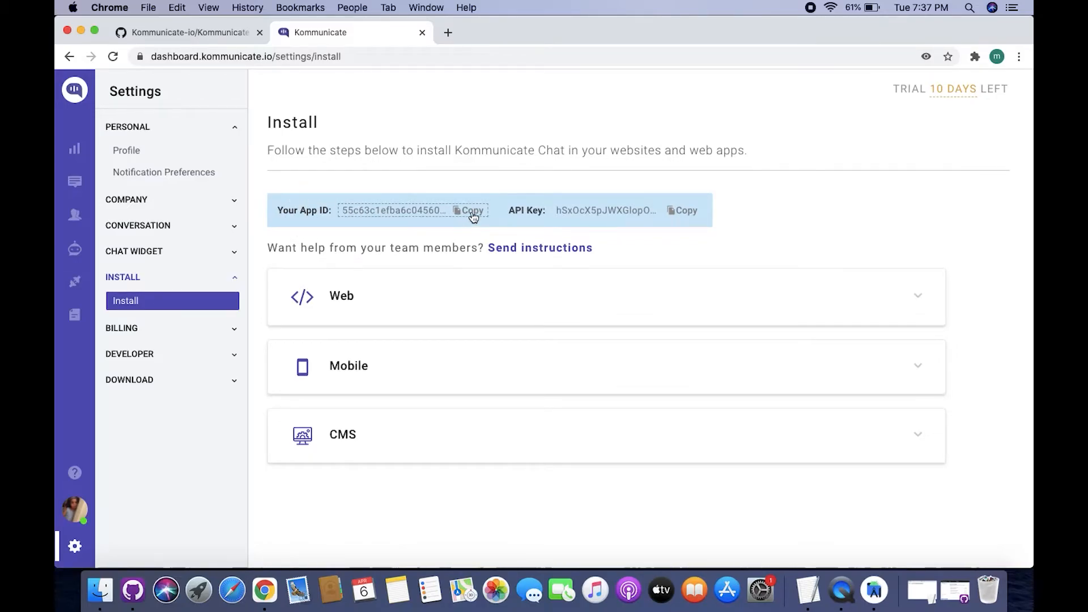
pyautogui.click(471, 211)
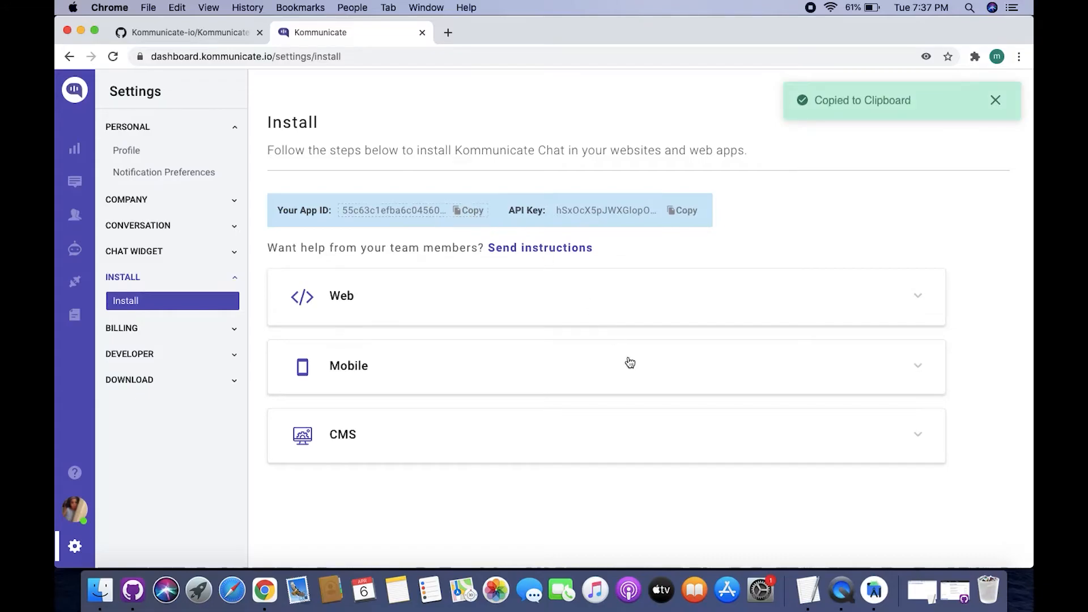
pyautogui.moveTo(873, 591)
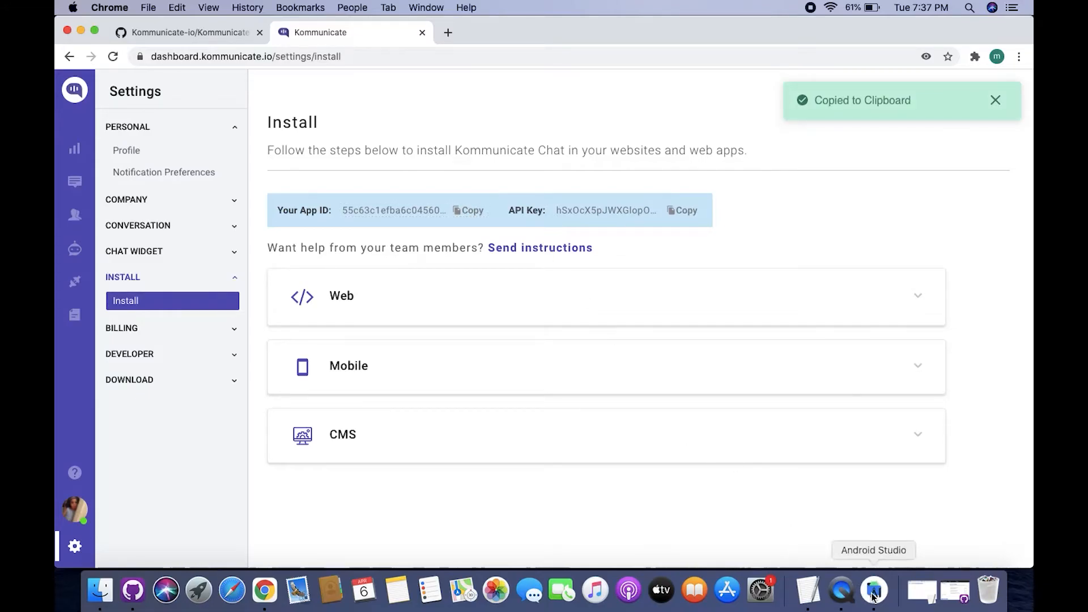
pyautogui.click(873, 591)
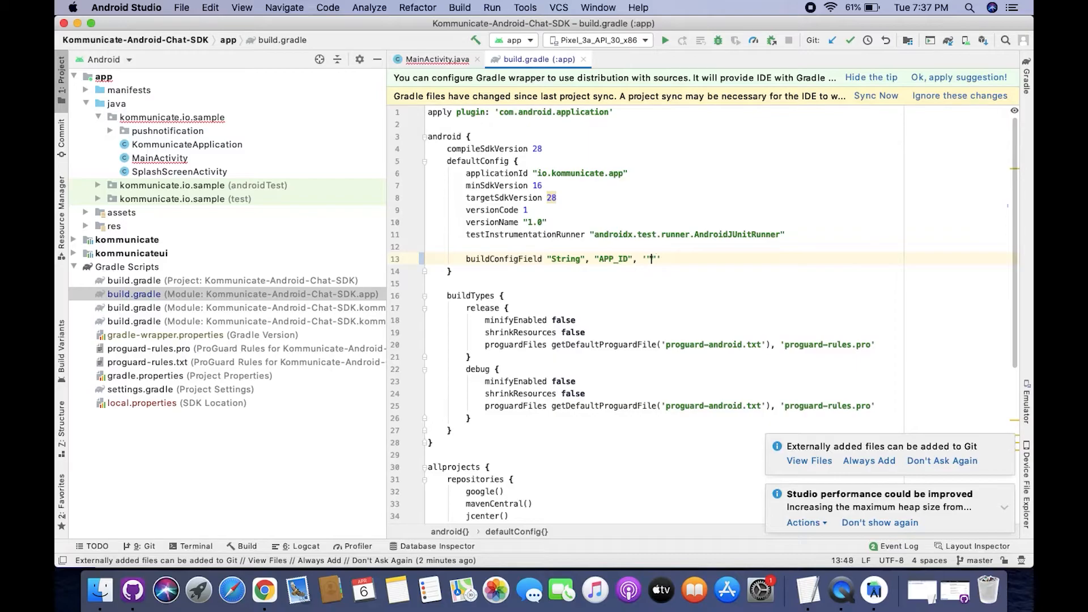
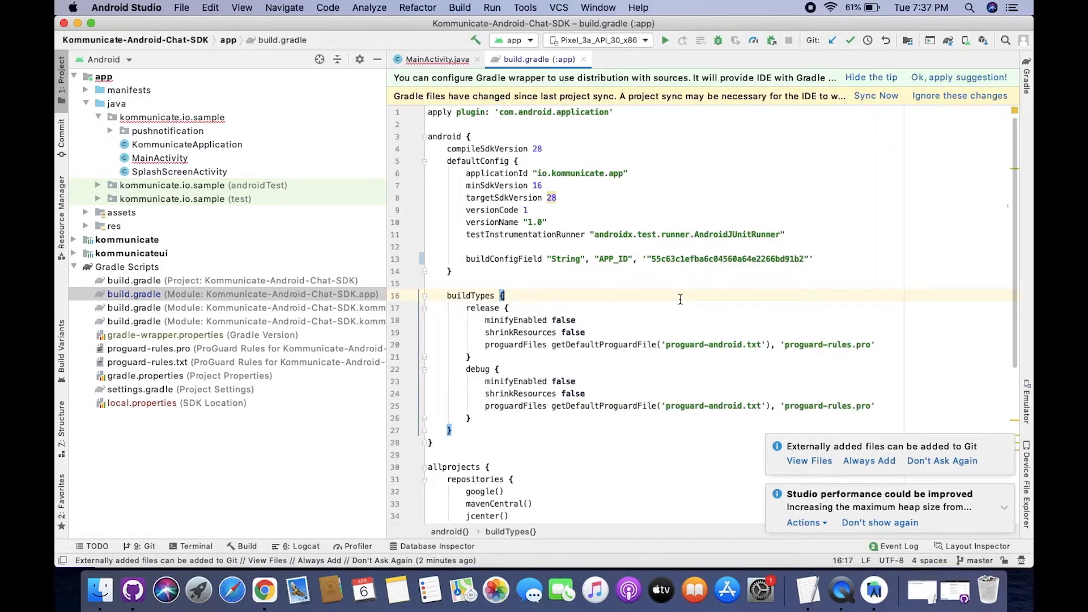
pyautogui.click(181, 8)
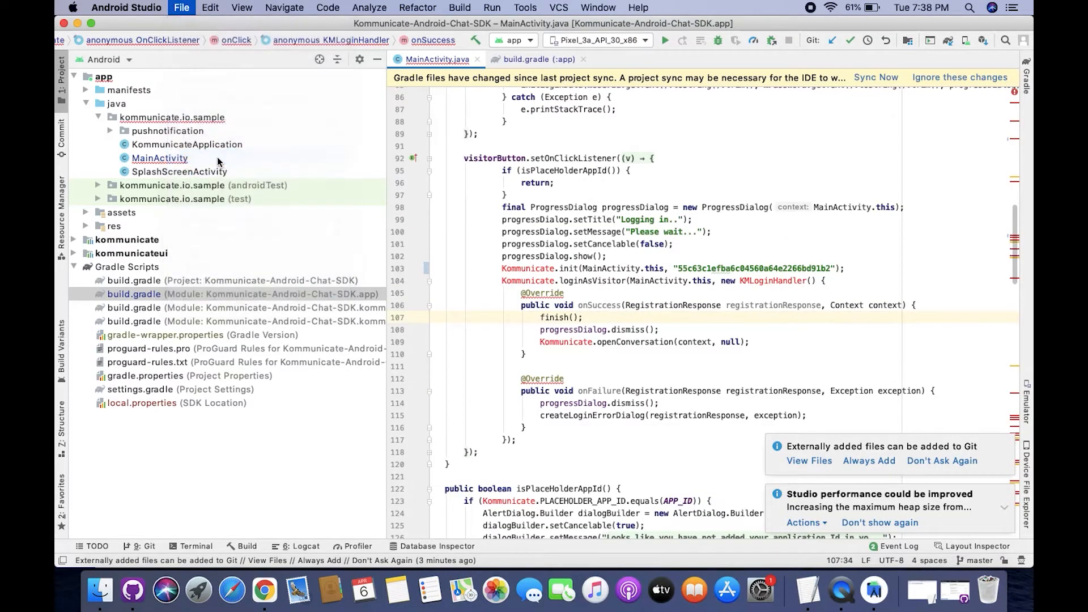
# - Run the app on the Pixel 3a emulator and start a new conversation from the Conversations screen
pyautogui.click(665, 39)
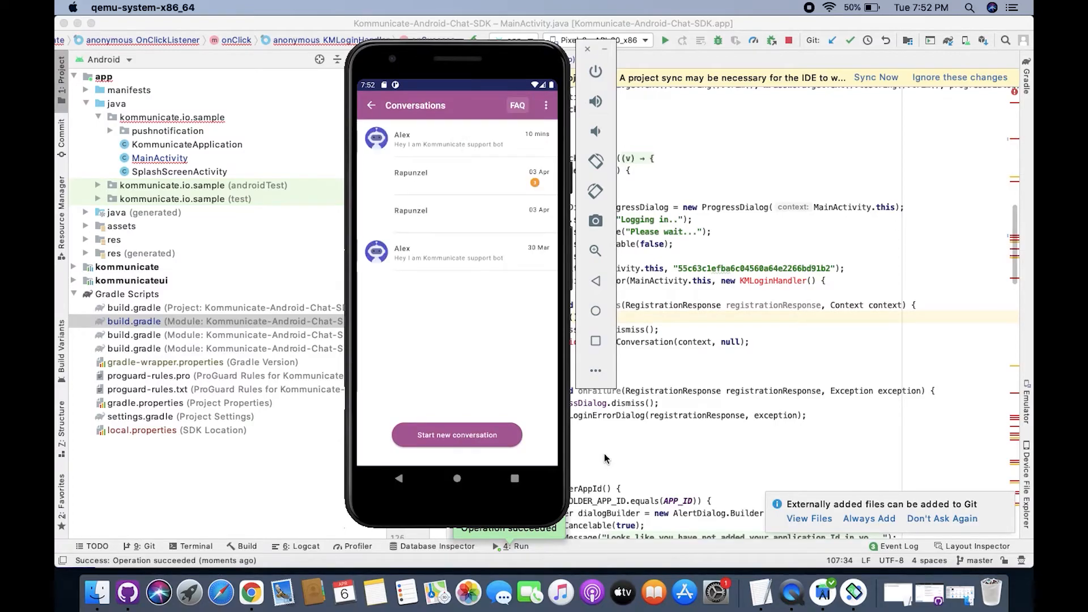
pyautogui.click(457, 434)
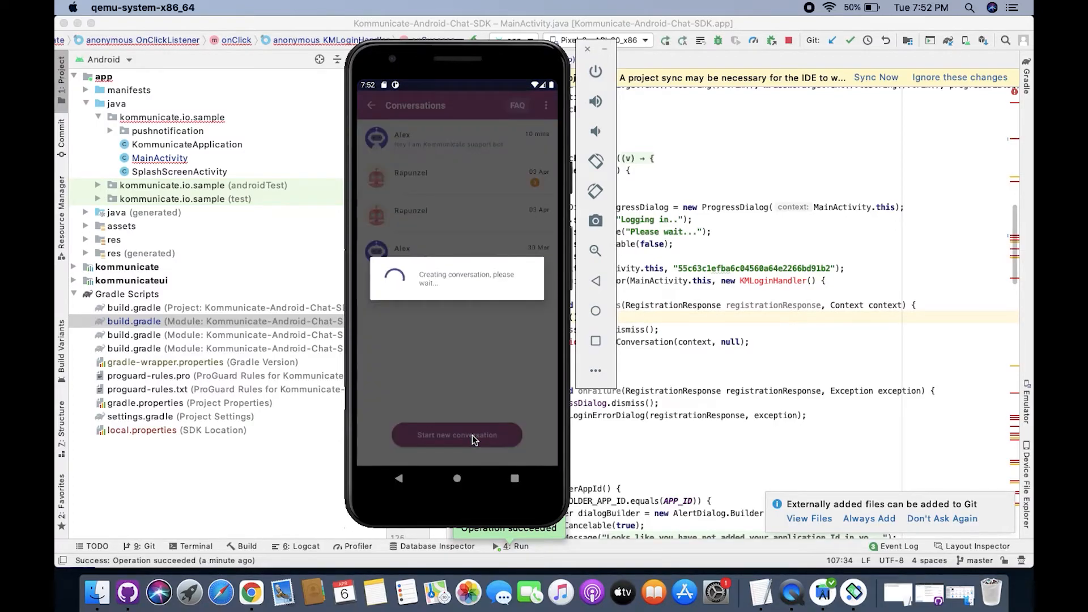